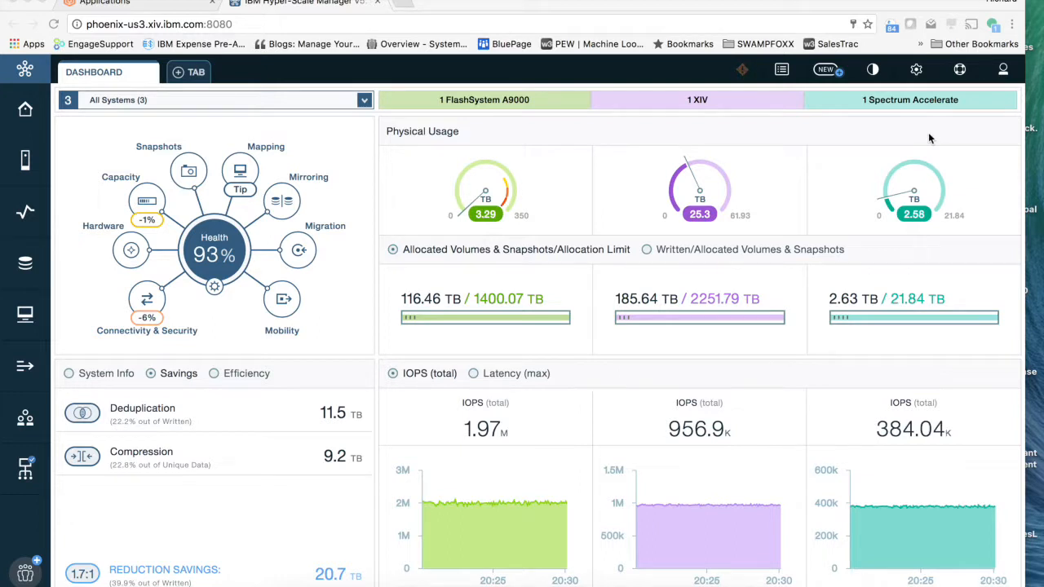
{"action": "mouse_move", "coordinate": [704, 141]}
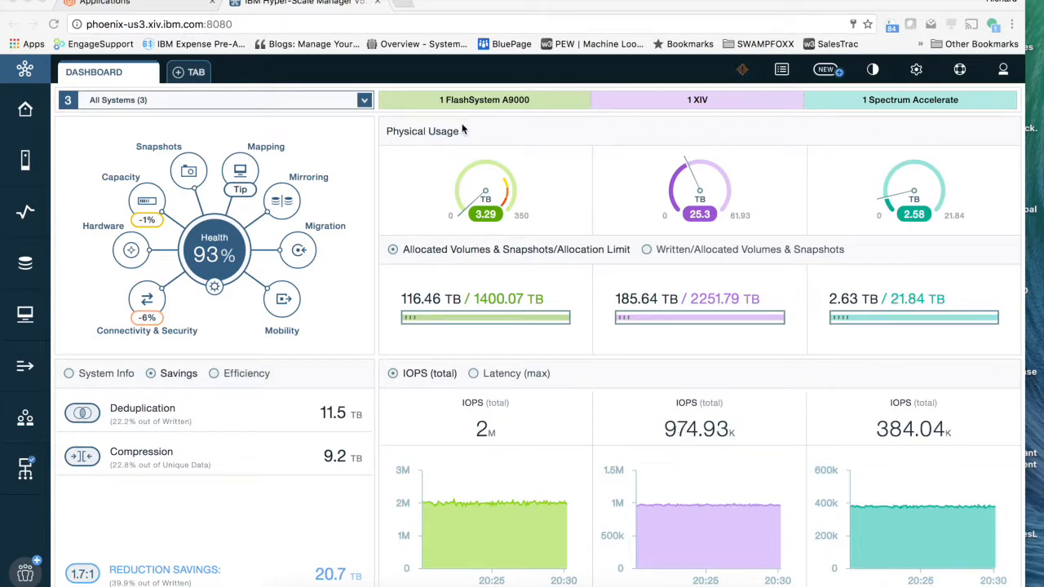
{"action": "mouse_move", "coordinate": [773, 163]}
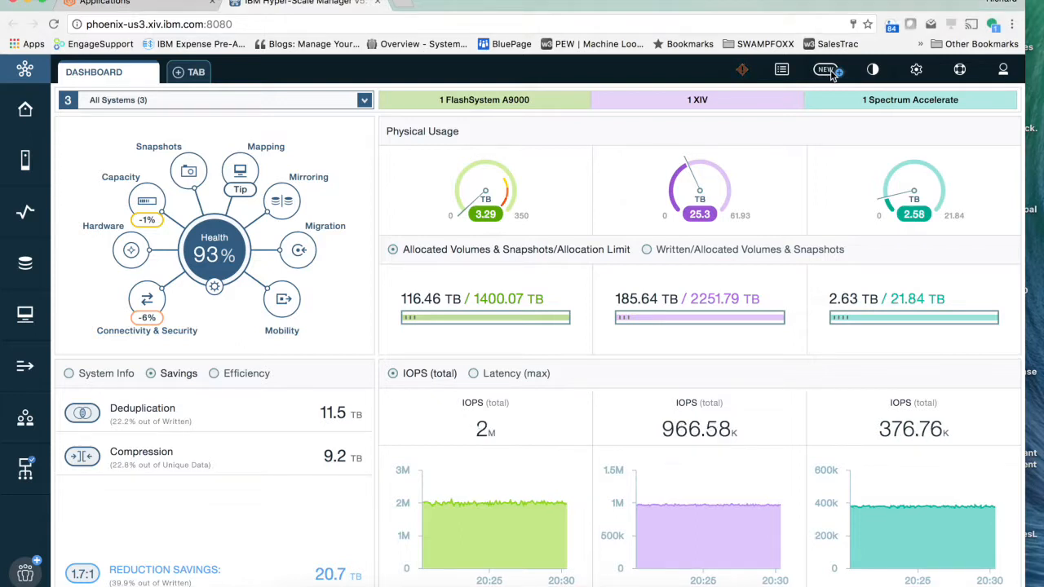
- Choose Volume from the NEW menu to bring up a blank Create Volume form
{"action": "left_click", "coordinate": [825, 68]}
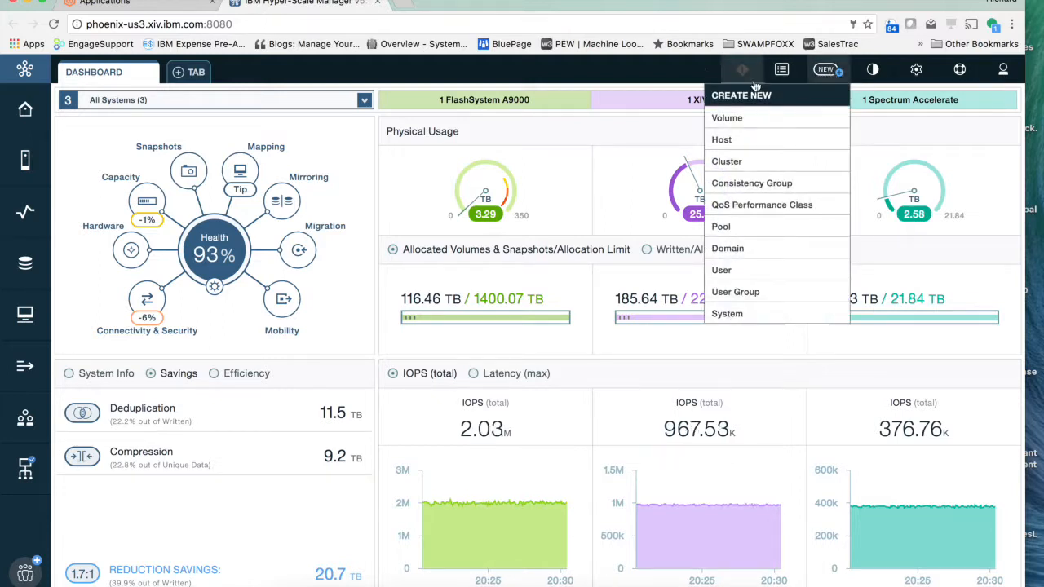
{"action": "left_click", "coordinate": [725, 118]}
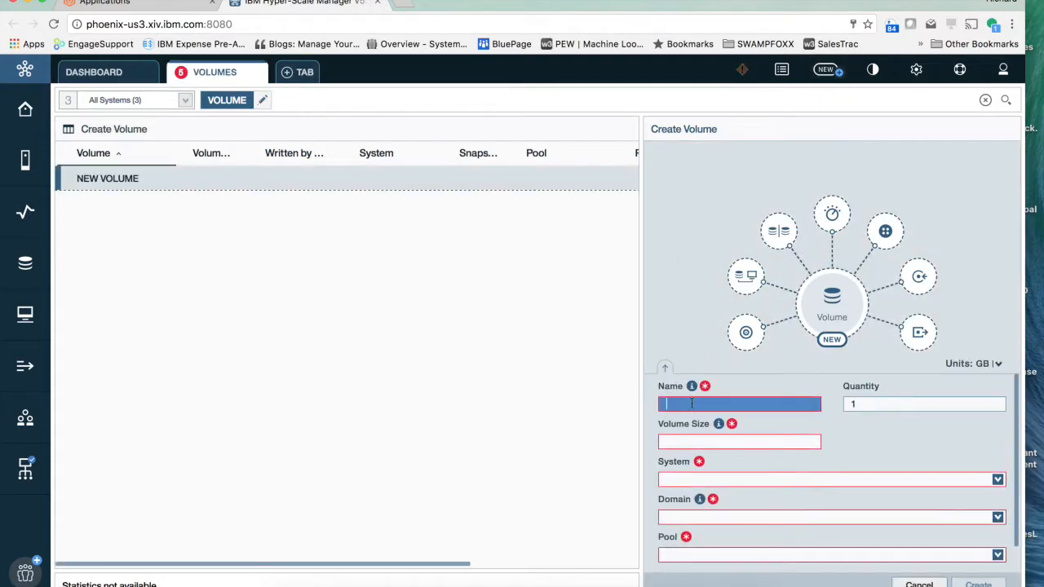
- Name the volume 'Rich test 2' and set its size to 2 GB
{"action": "type", "text": "Rich"}
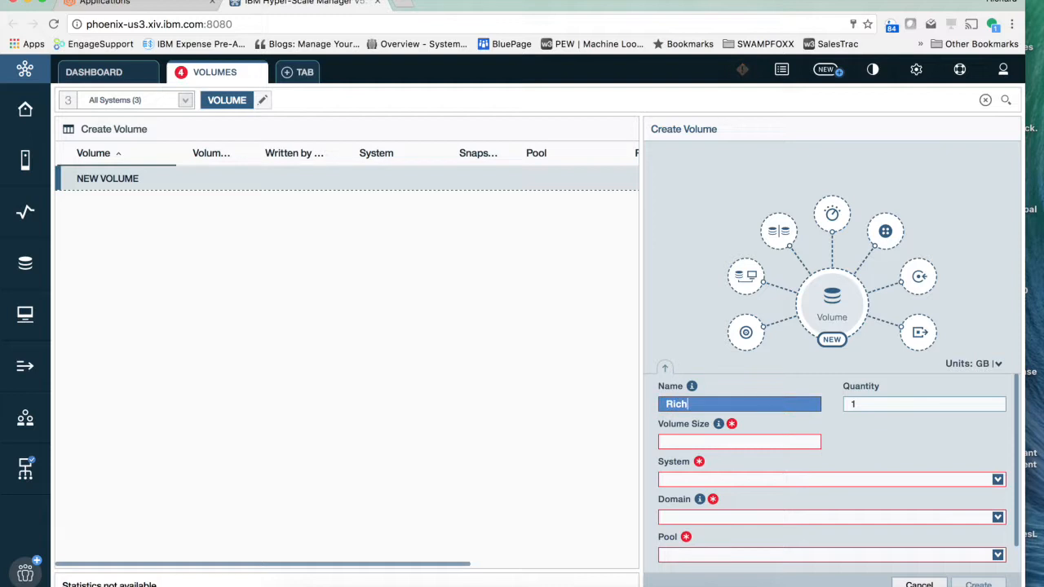
{"action": "type", "text": "test 2"}
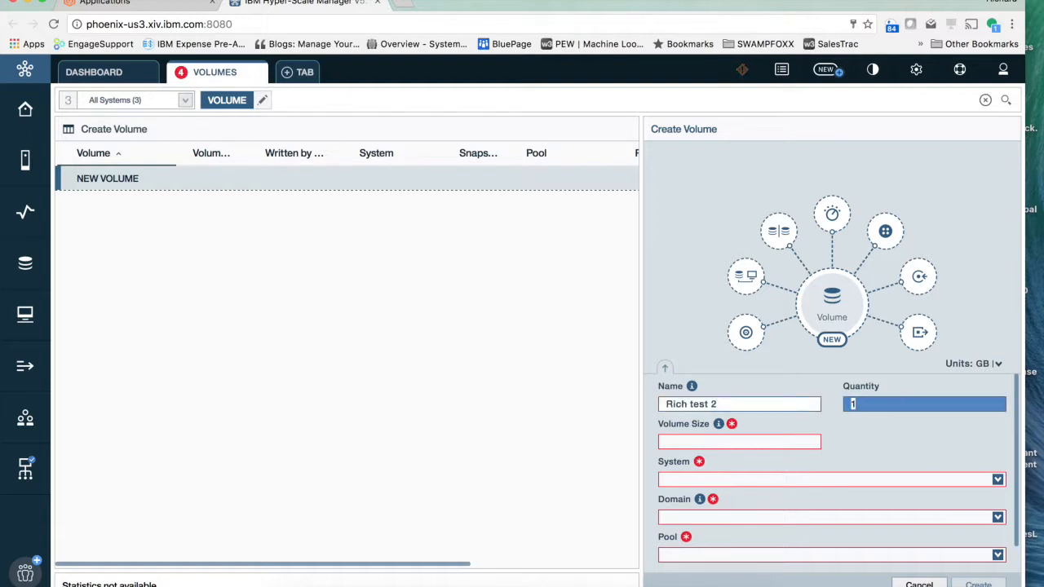
{"action": "left_click", "coordinate": [738, 440]}
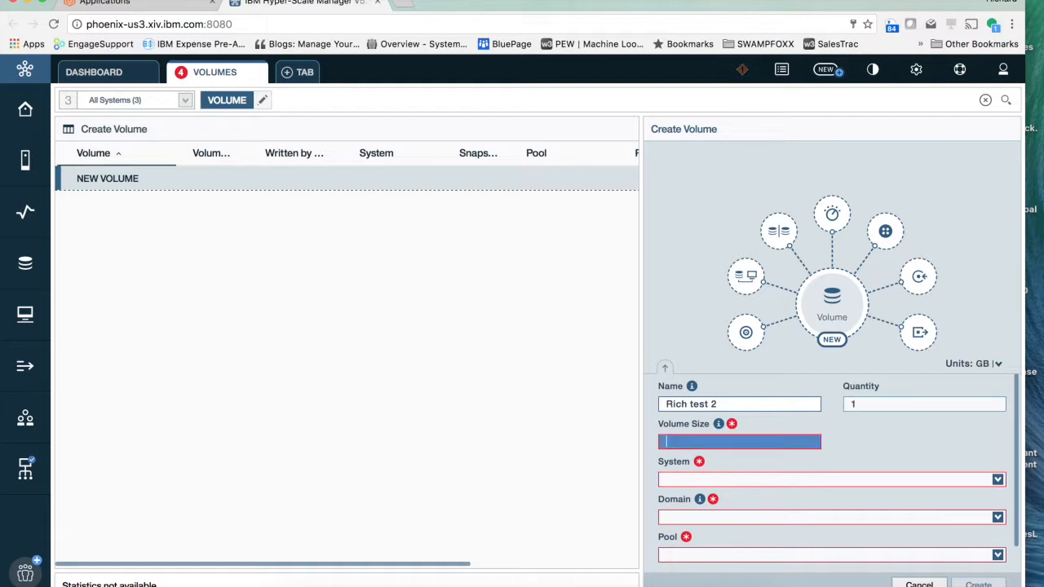
{"action": "type", "text": "2"}
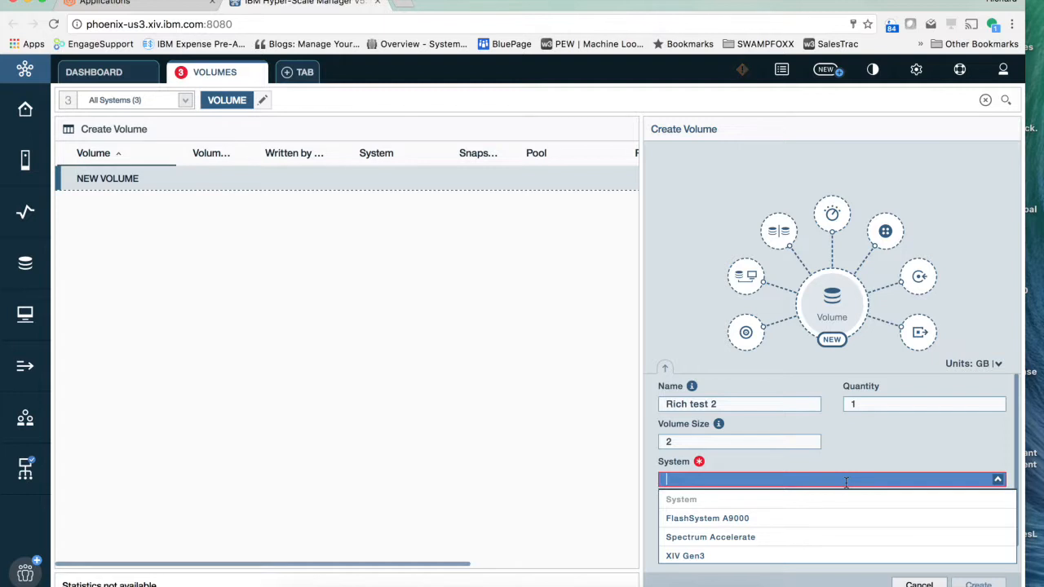
{"action": "mouse_move", "coordinate": [829, 512]}
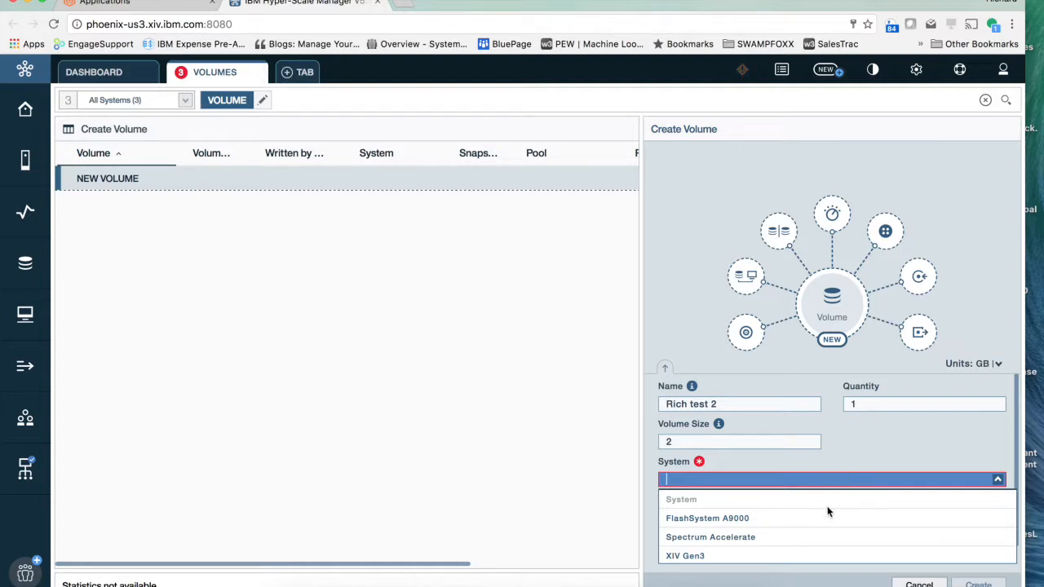
- Settle on FlashSystem A9000 as the system and new_pool as the volume's pool
{"action": "left_click", "coordinate": [708, 518]}
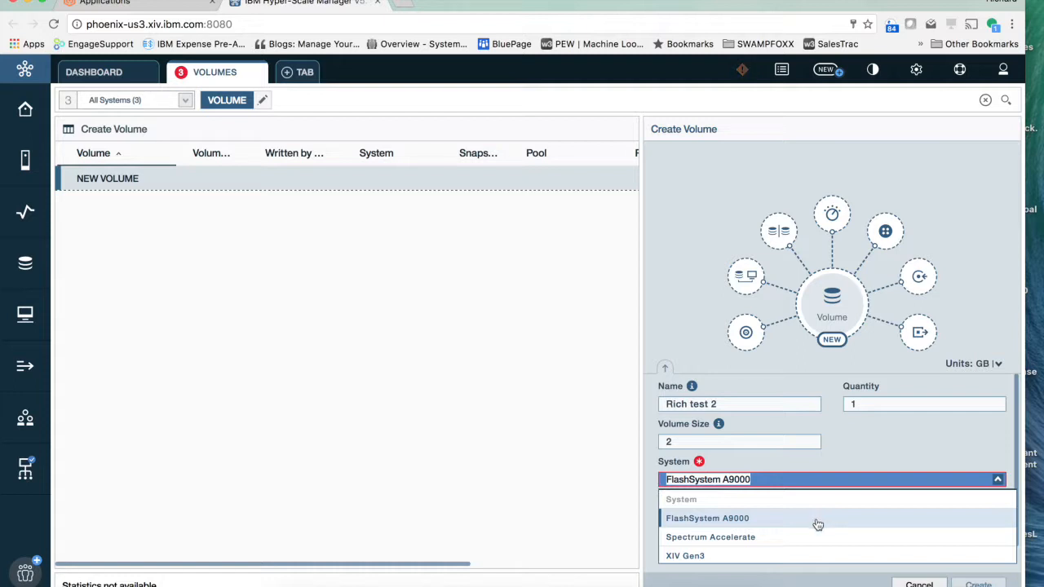
{"action": "left_click", "coordinate": [685, 555]}
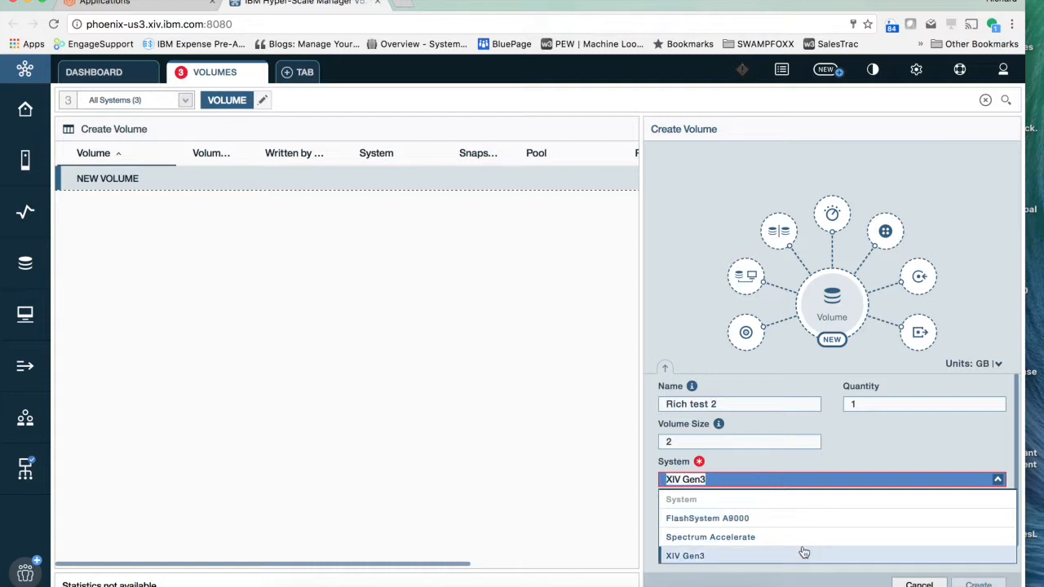
{"action": "left_click", "coordinate": [708, 519]}
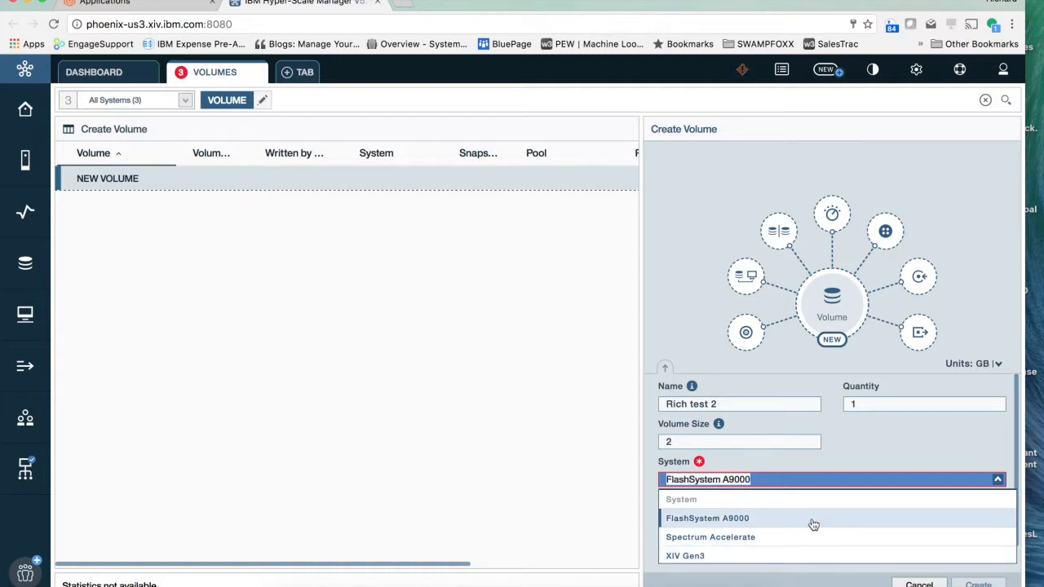
{"action": "left_click", "coordinate": [707, 519]}
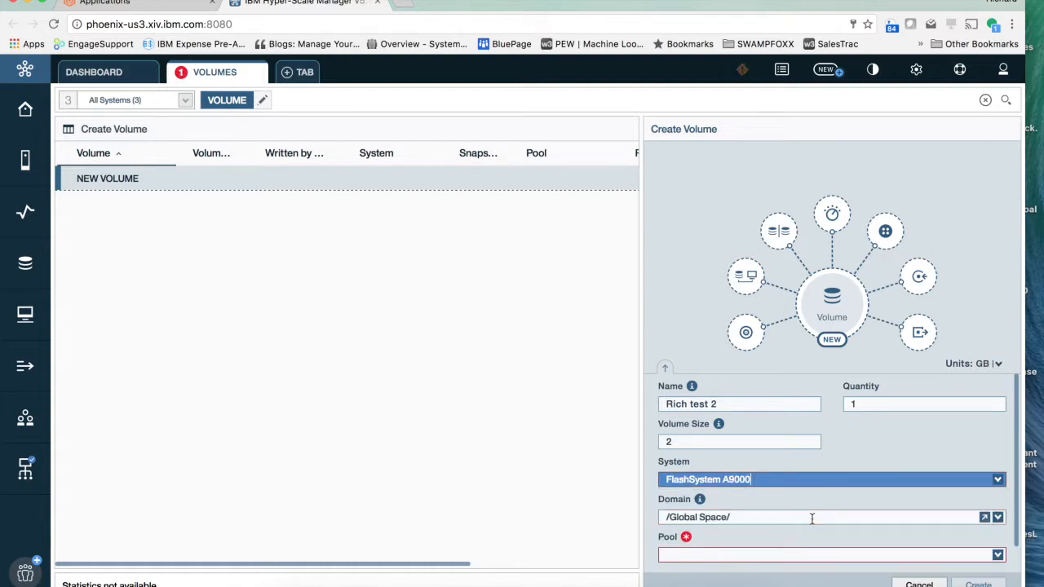
{"action": "mouse_move", "coordinate": [806, 538]}
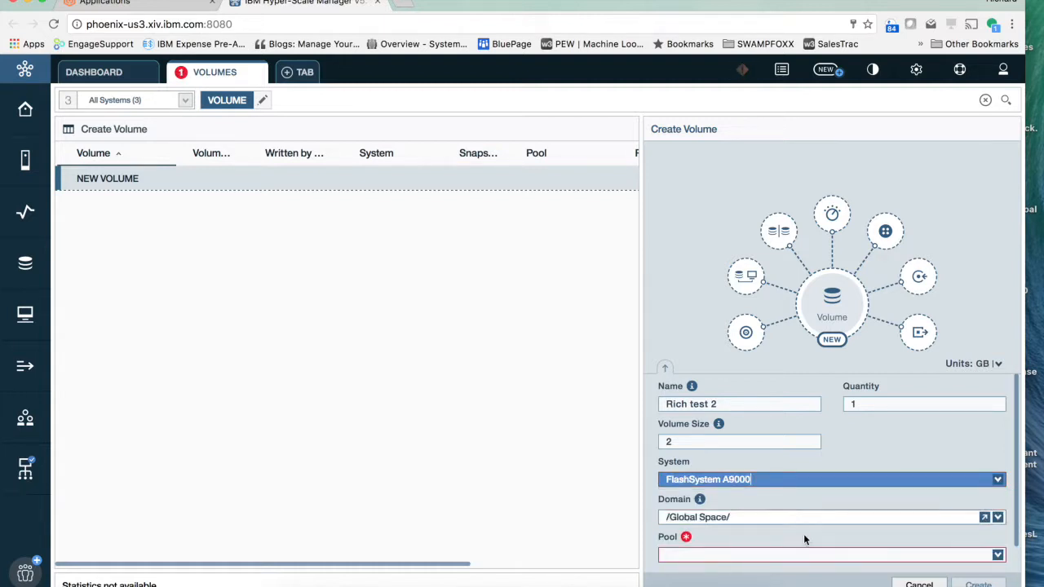
{"action": "left_click", "coordinate": [998, 554]}
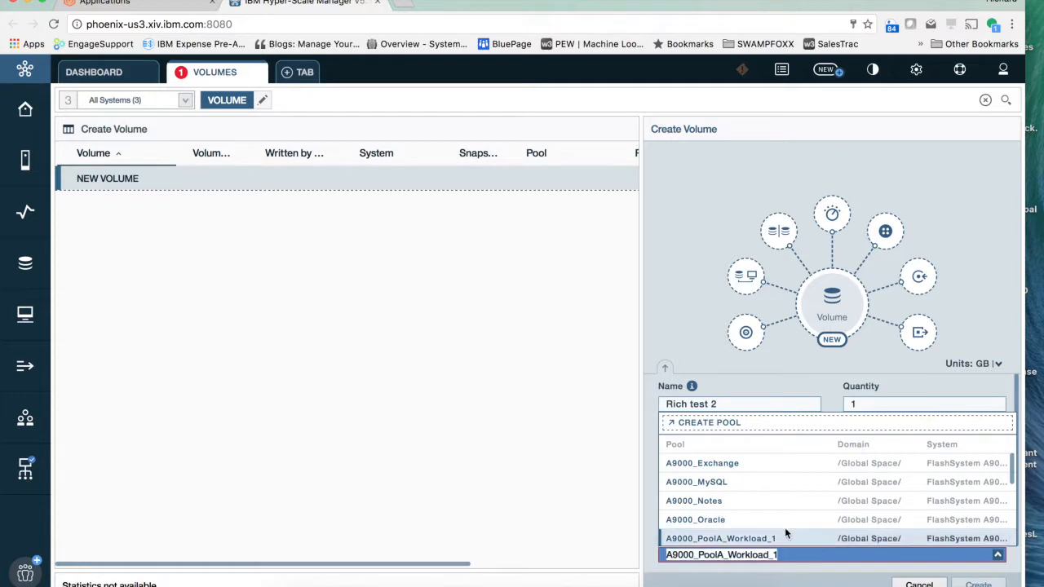
{"action": "left_click", "coordinate": [696, 481]}
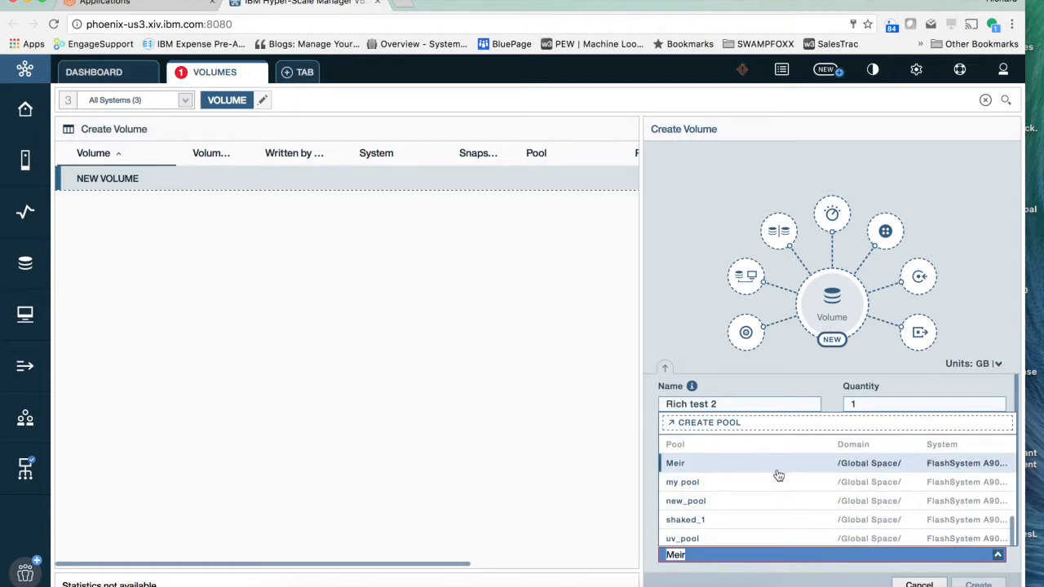
{"action": "left_click", "coordinate": [685, 500]}
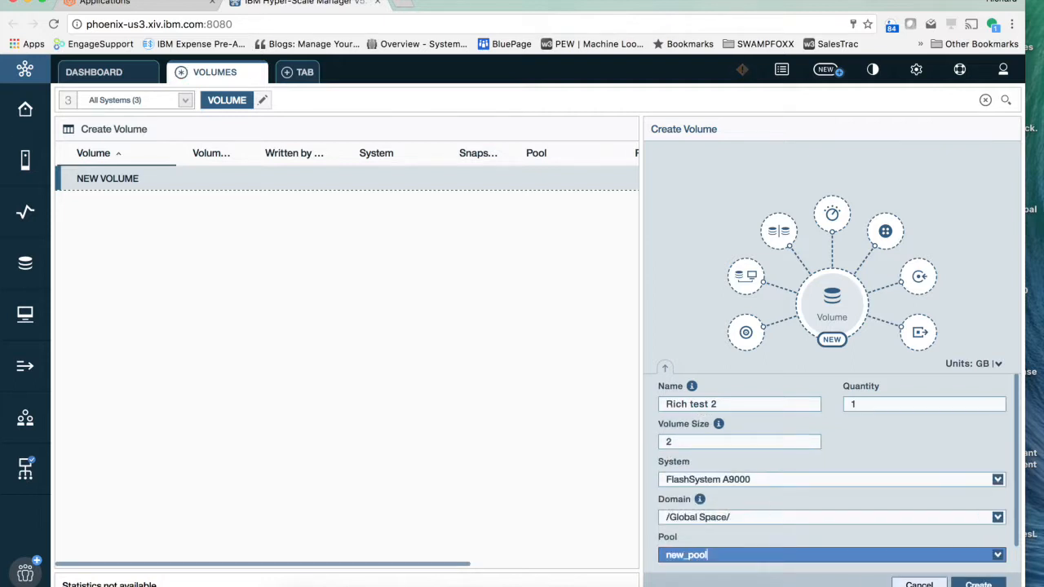
- Create the Rich test 2 volume and acknowledge the completed-task notice
{"action": "left_click", "coordinate": [979, 584]}
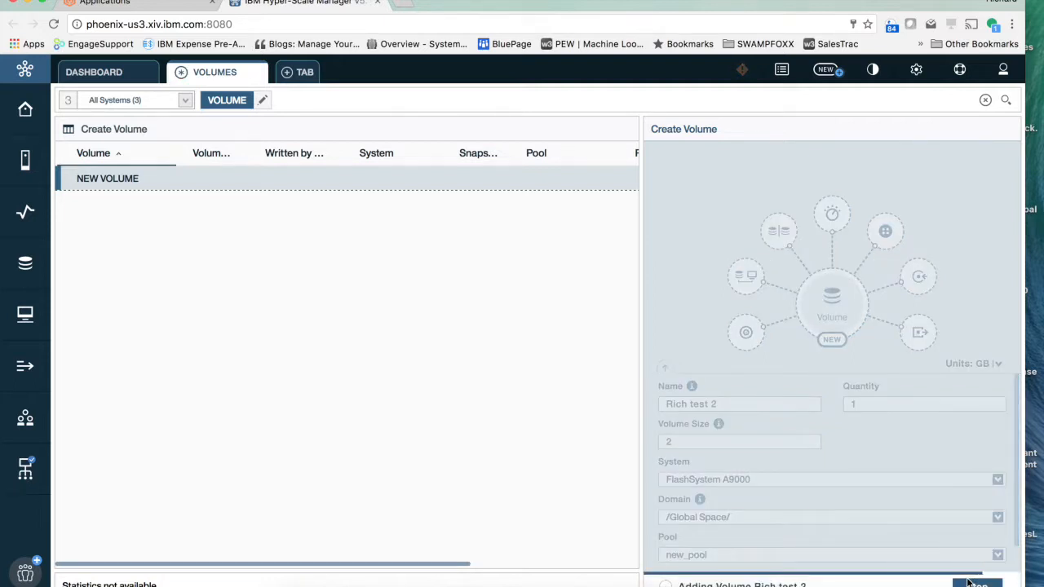
{"action": "left_click", "coordinate": [970, 584]}
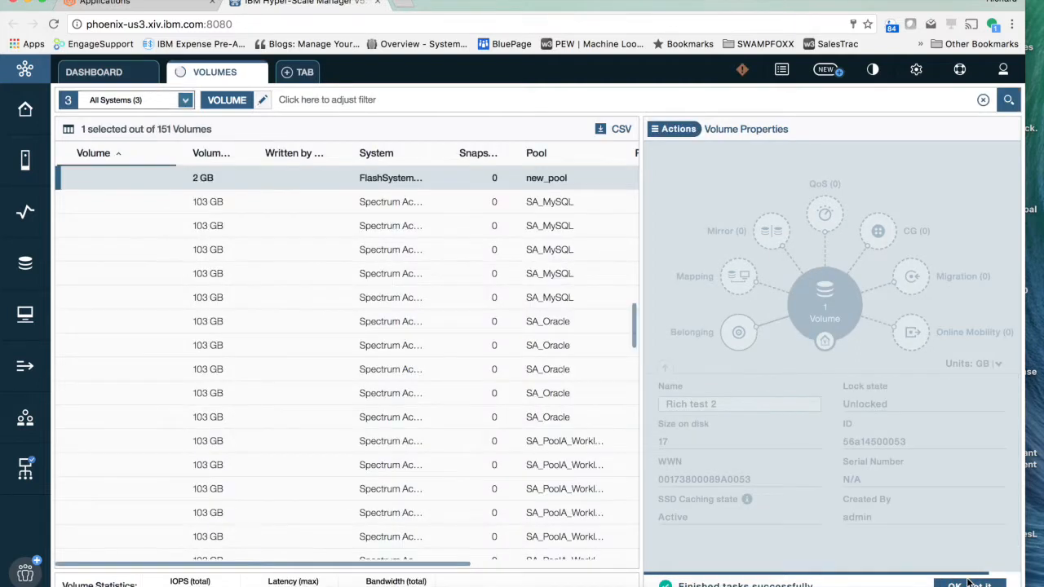
{"action": "left_click", "coordinate": [962, 584]}
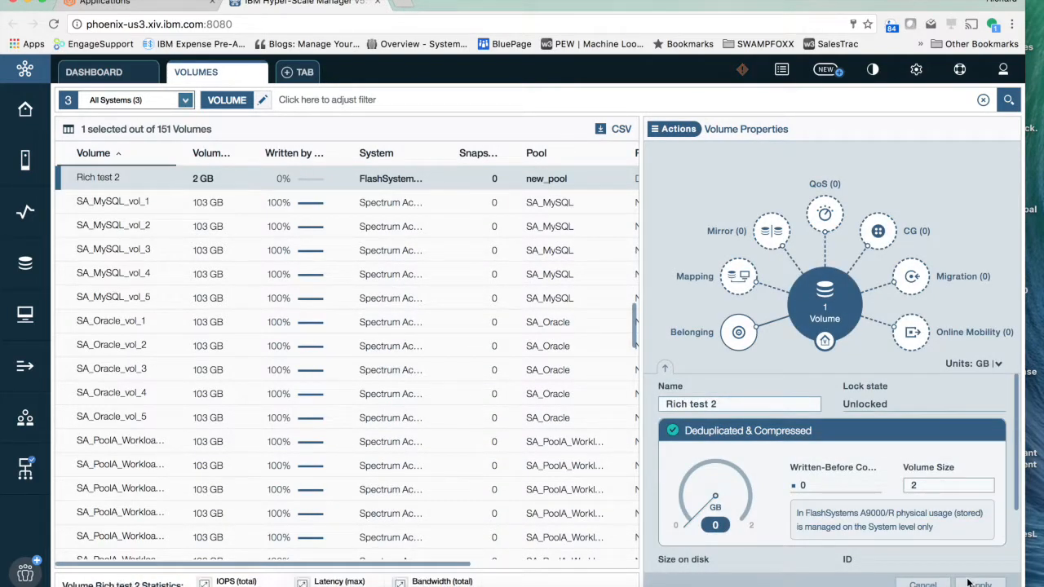
{"action": "mouse_move", "coordinate": [900, 483]}
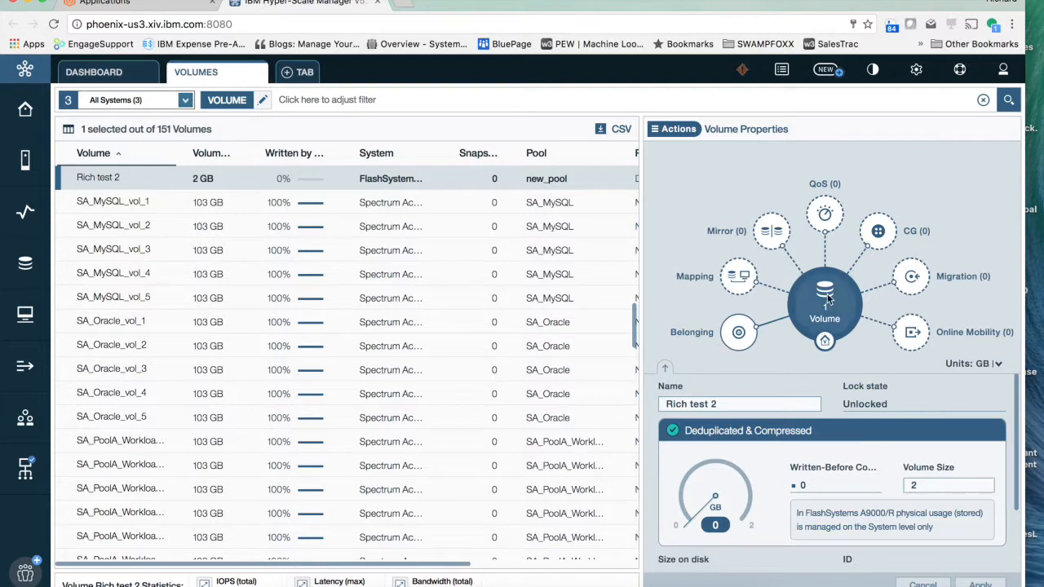
{"action": "mouse_move", "coordinate": [825, 293]}
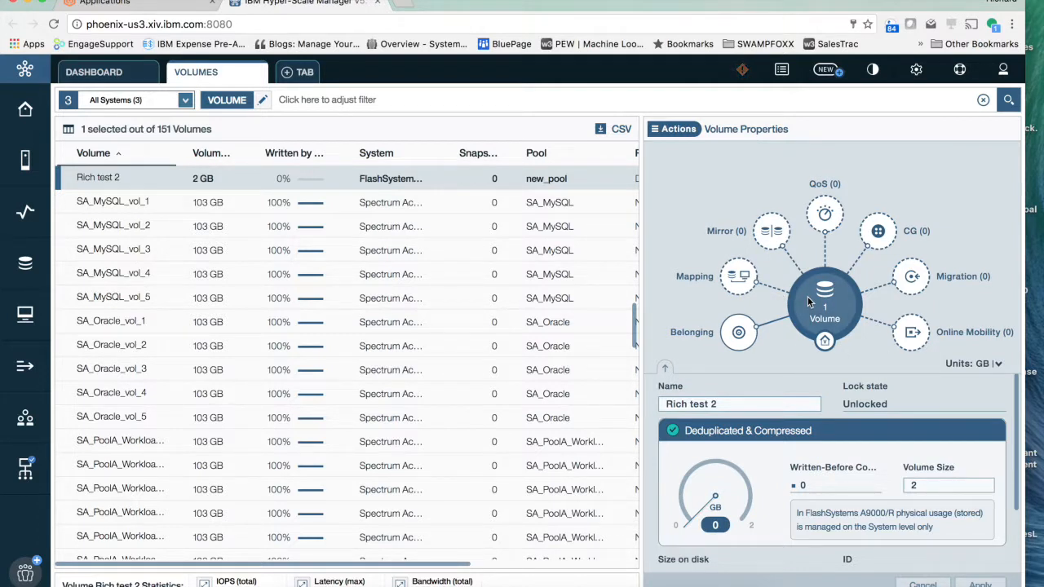
{"action": "mouse_move", "coordinate": [840, 320]}
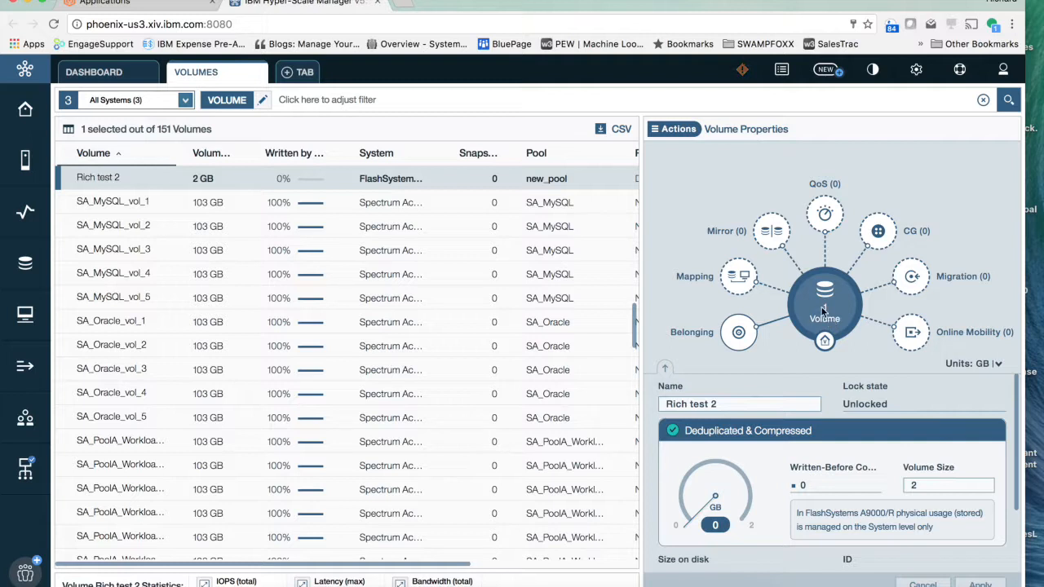
{"action": "mouse_move", "coordinate": [825, 307]}
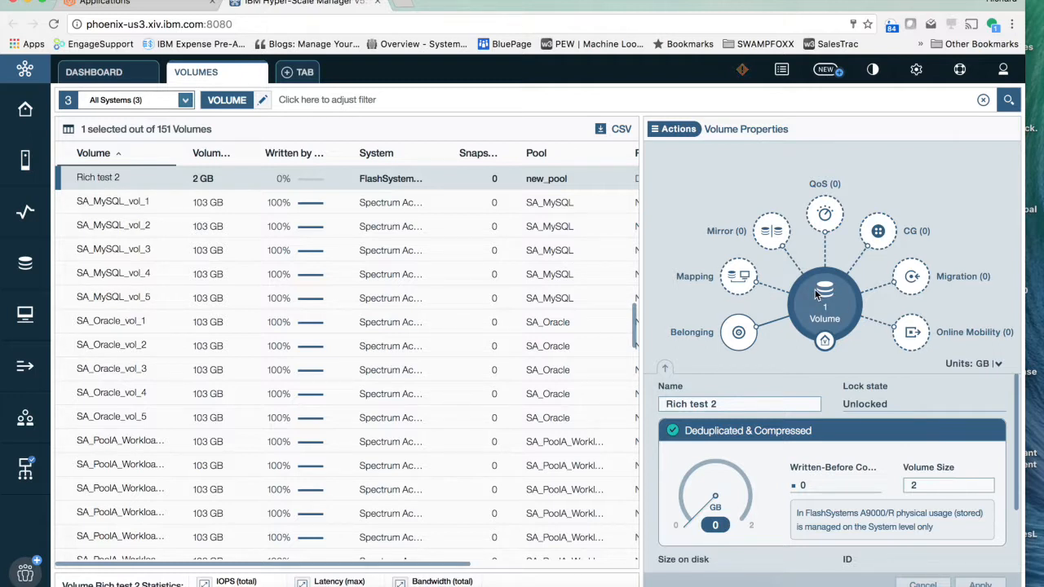
{"action": "mouse_move", "coordinate": [737, 276]}
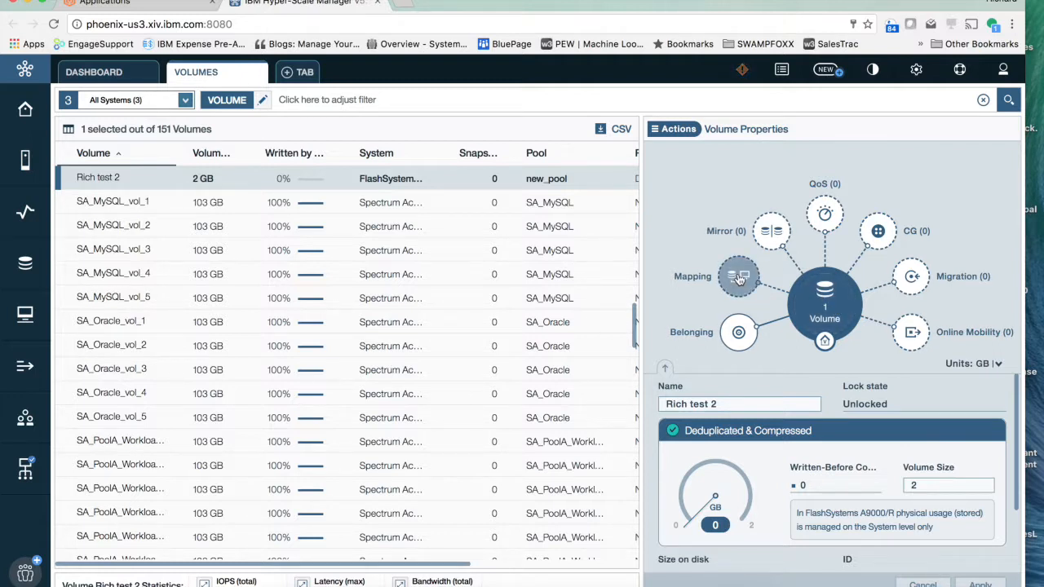
- Add a host mapping entry for Rich test 2 with host Demo_Host2_1 and LUN Auto
{"action": "left_click", "coordinate": [737, 275]}
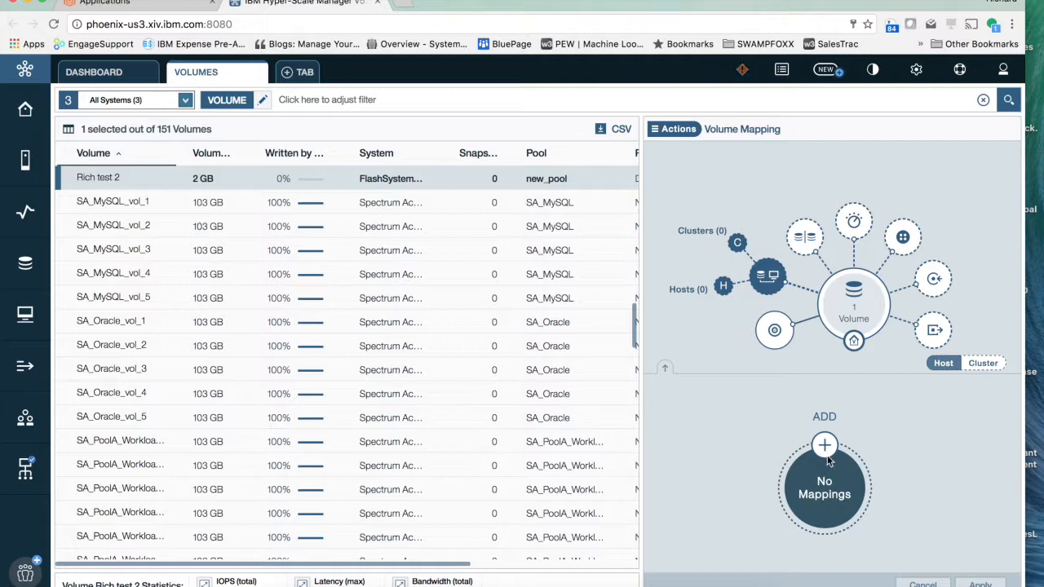
{"action": "left_click", "coordinate": [823, 445]}
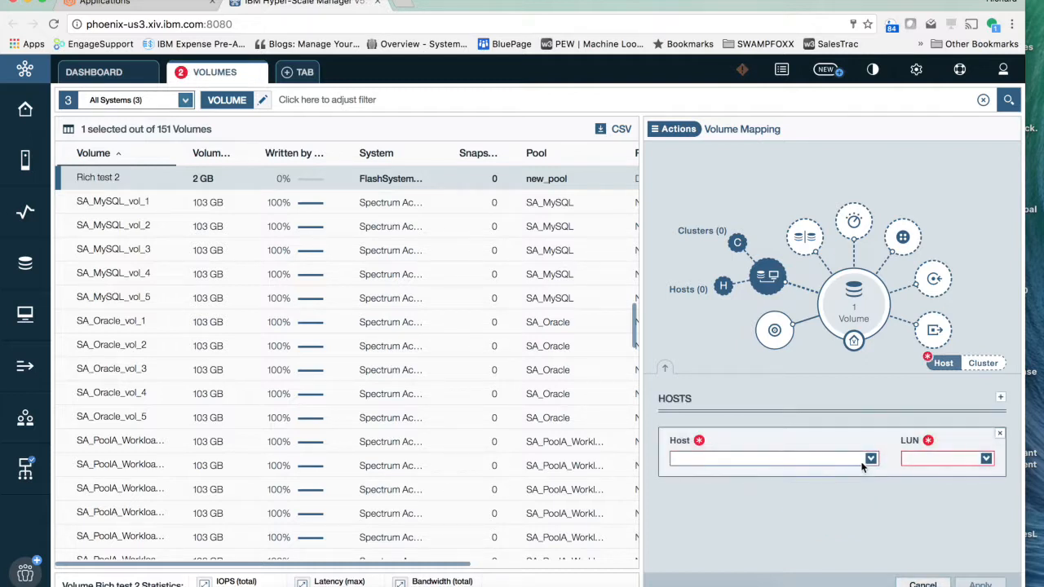
{"action": "left_click", "coordinate": [869, 456]}
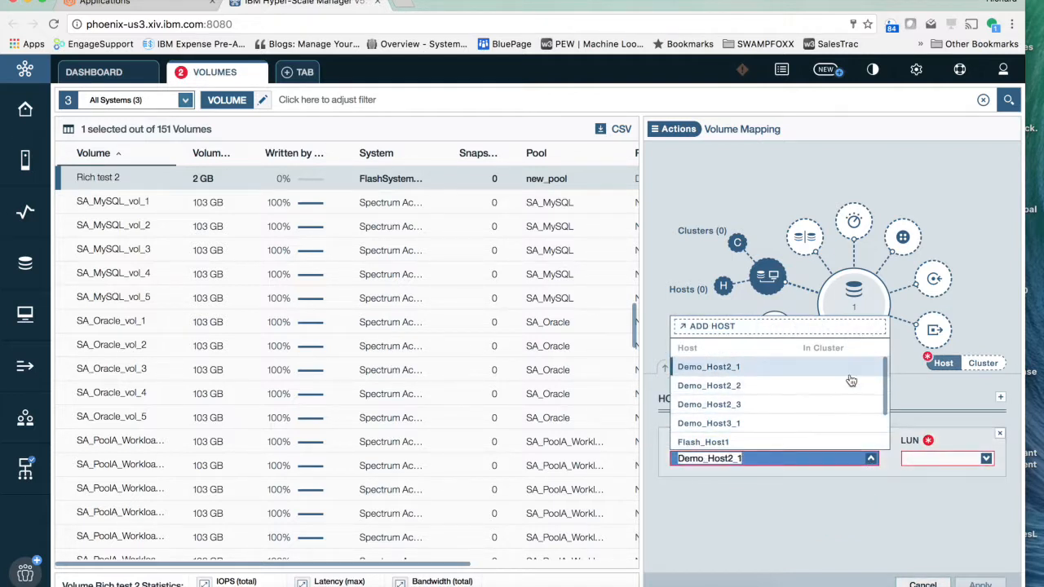
{"action": "left_click", "coordinate": [708, 365]}
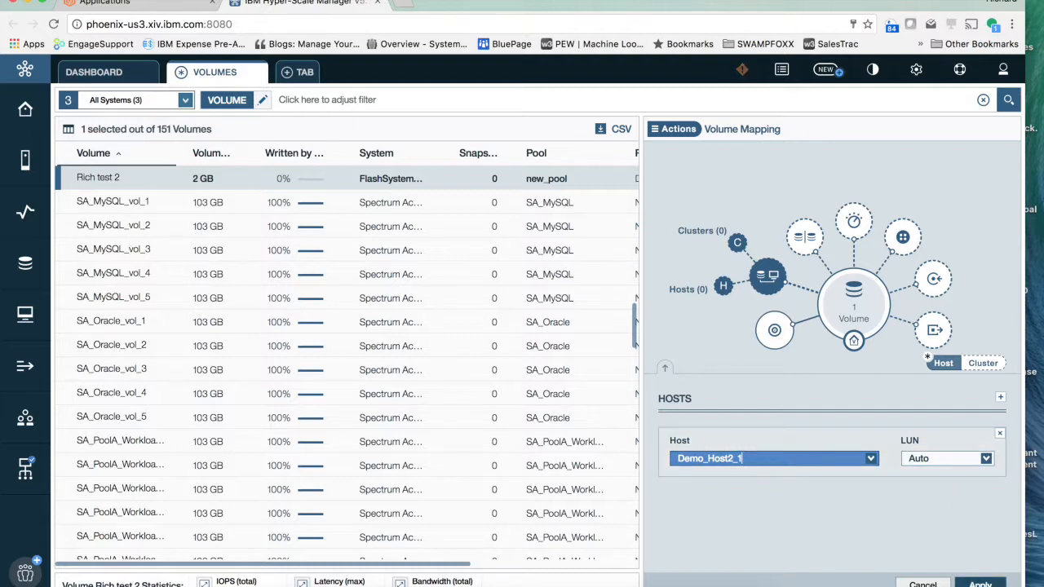
- Apply the mapping so Demo_Host2_1 receives Rich test 2 as LUN 24
{"action": "left_click", "coordinate": [998, 434]}
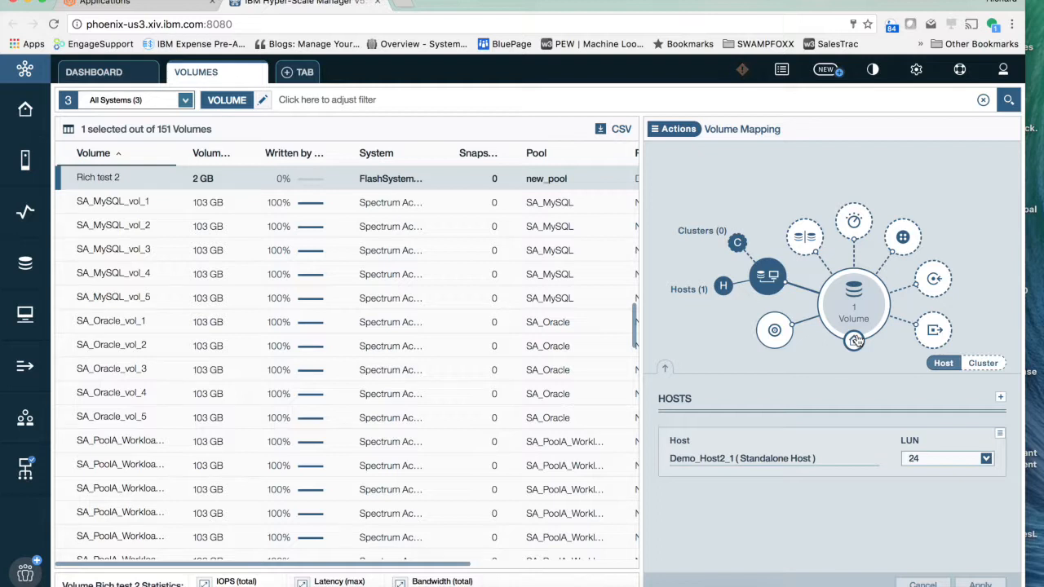
{"action": "mouse_move", "coordinate": [874, 319]}
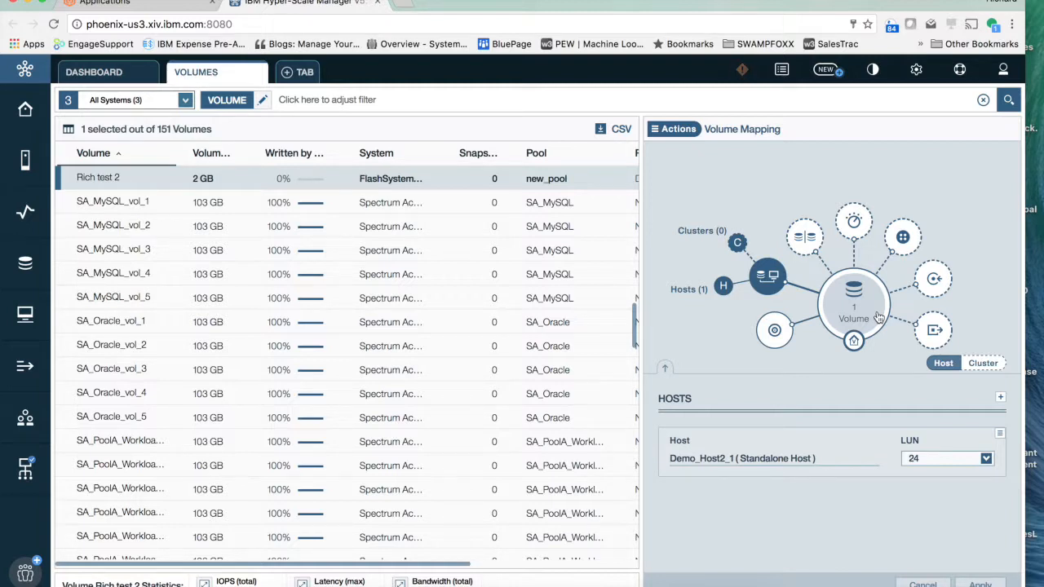
{"action": "mouse_move", "coordinate": [607, 206]}
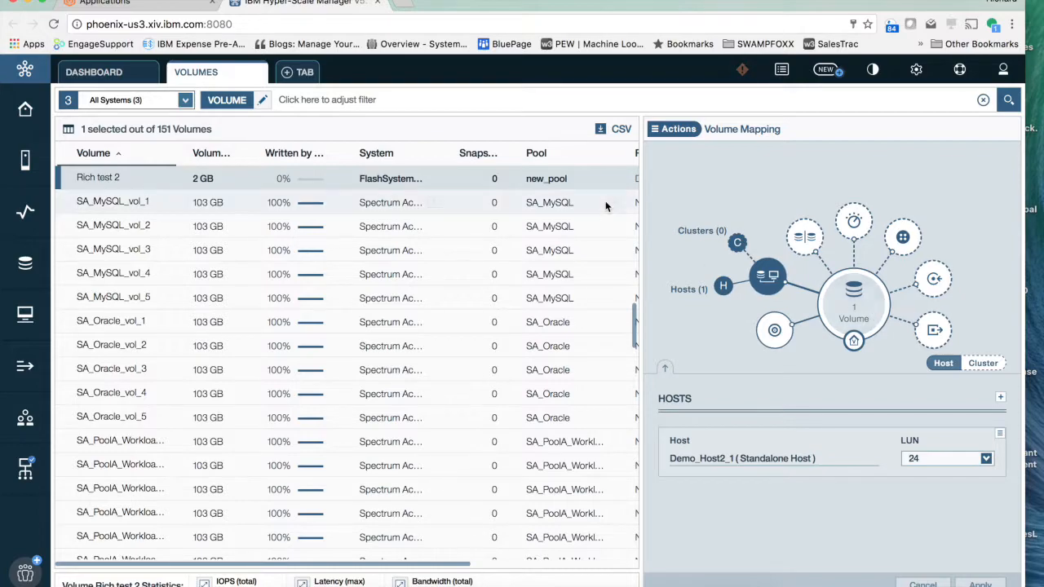